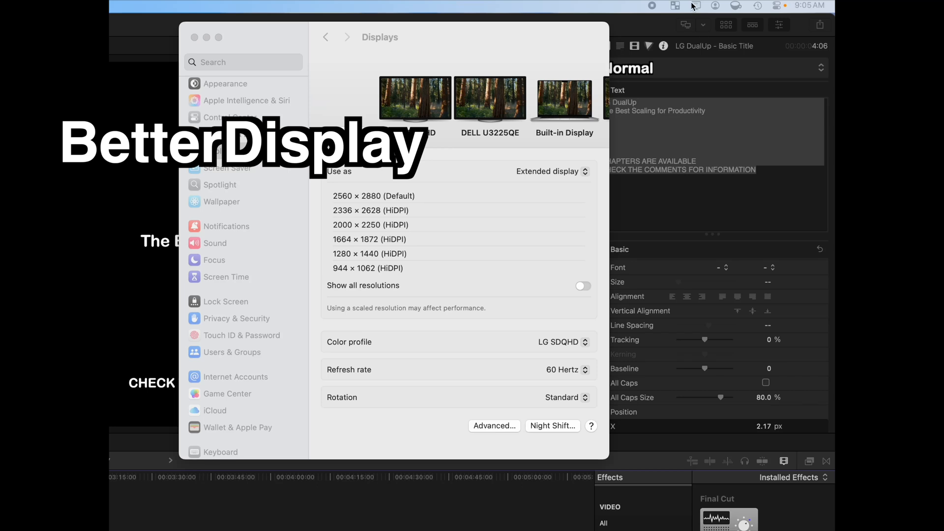
Step: Slide the LG SDQHD resolution from 70% (1792x2016) down to 61% (1568x1764) in BetterDisplay
{"action": "left_click", "coordinate": [695, 5]}
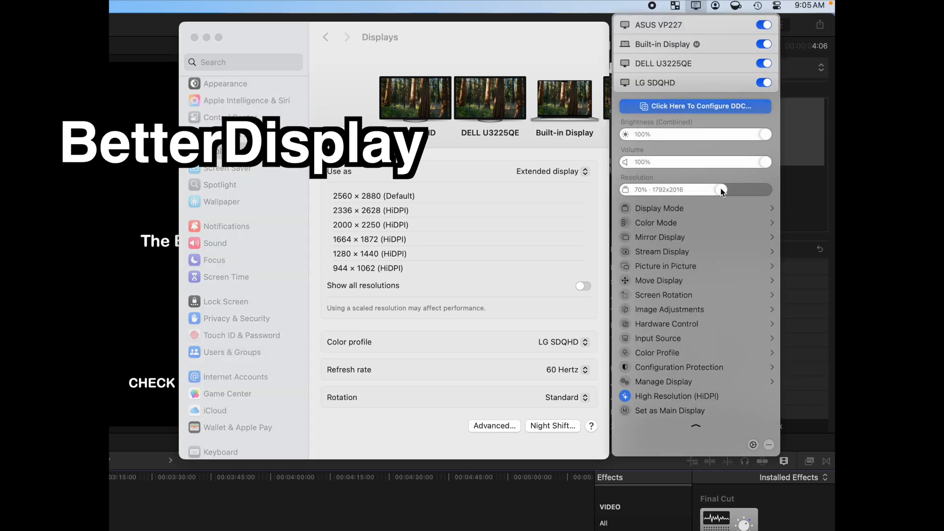
{"action": "left_click_drag", "start_coordinate": [726, 189], "coordinate": [722, 189]}
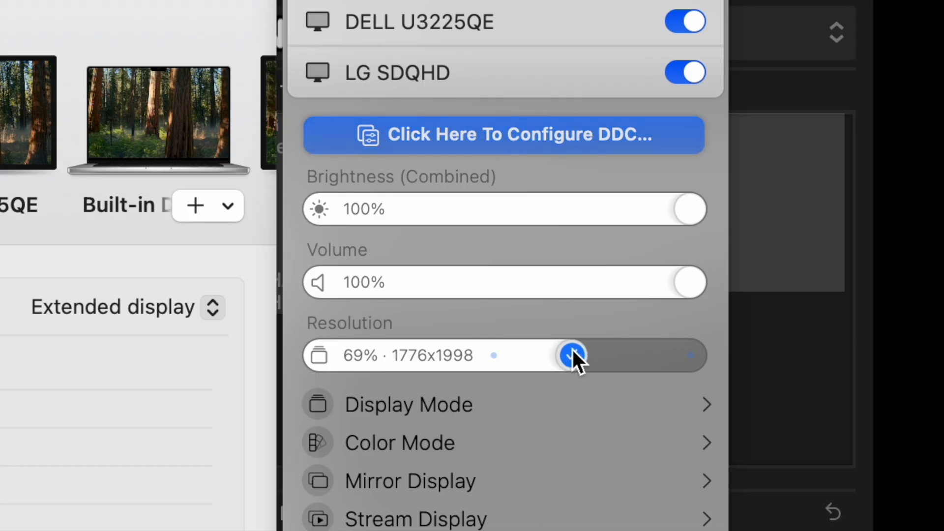
{"action": "left_click_drag", "start_coordinate": [572, 354], "coordinate": [569, 354]}
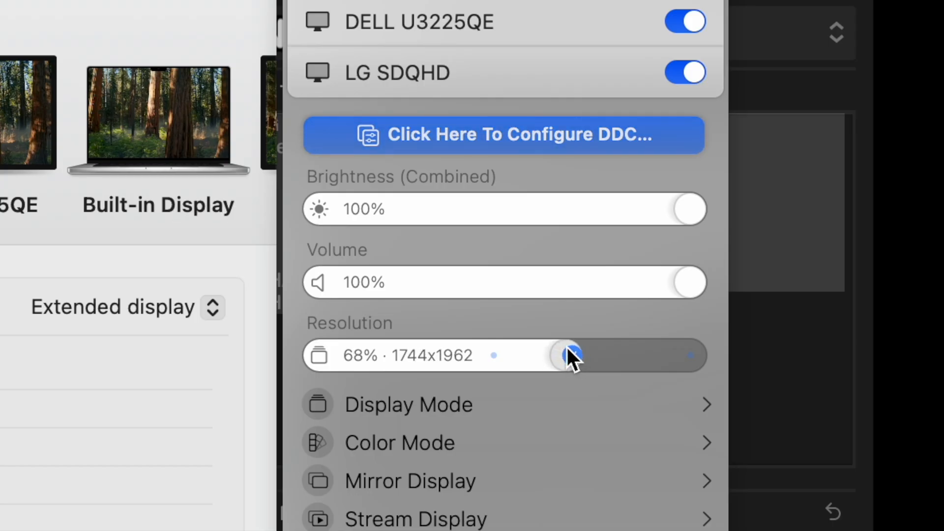
{"action": "left_click_drag", "start_coordinate": [566, 355], "coordinate": [575, 354]}
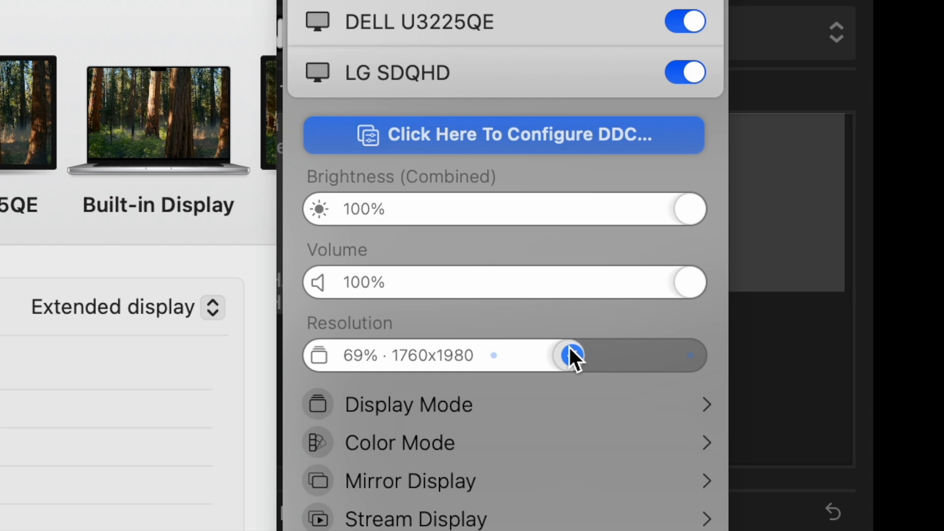
{"action": "left_click_drag", "start_coordinate": [571, 355], "coordinate": [571, 355]}
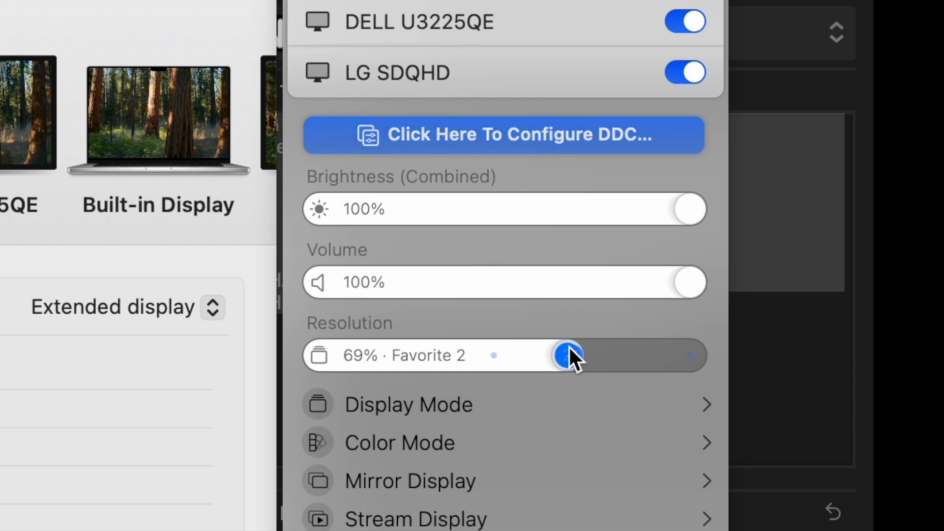
{"action": "left_click_drag", "start_coordinate": [565, 355], "coordinate": [569, 355]}
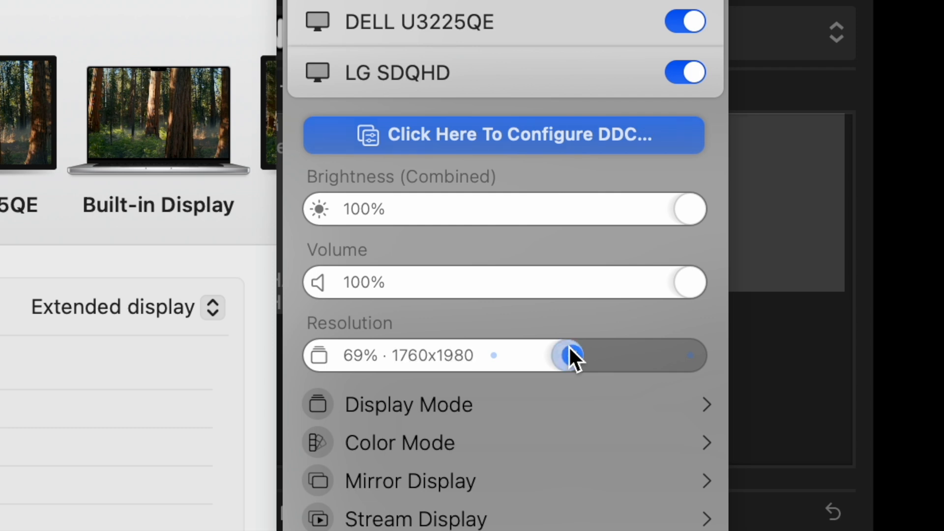
{"action": "left_click_drag", "start_coordinate": [569, 355], "coordinate": [545, 355]}
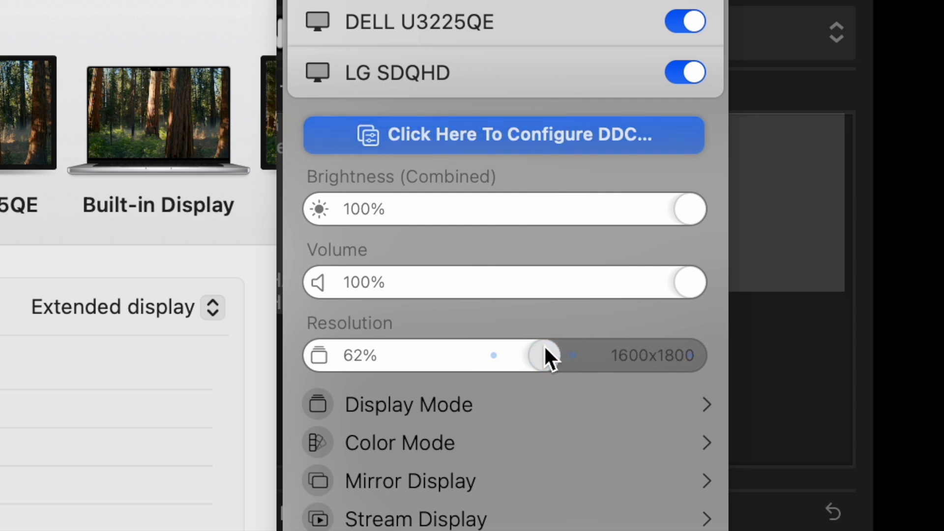
{"action": "left_click_drag", "start_coordinate": [547, 355], "coordinate": [539, 355]}
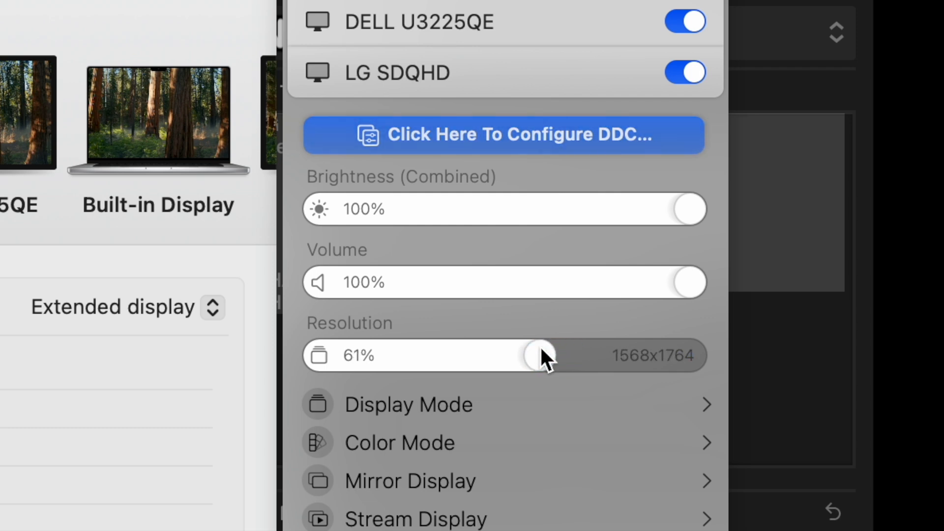